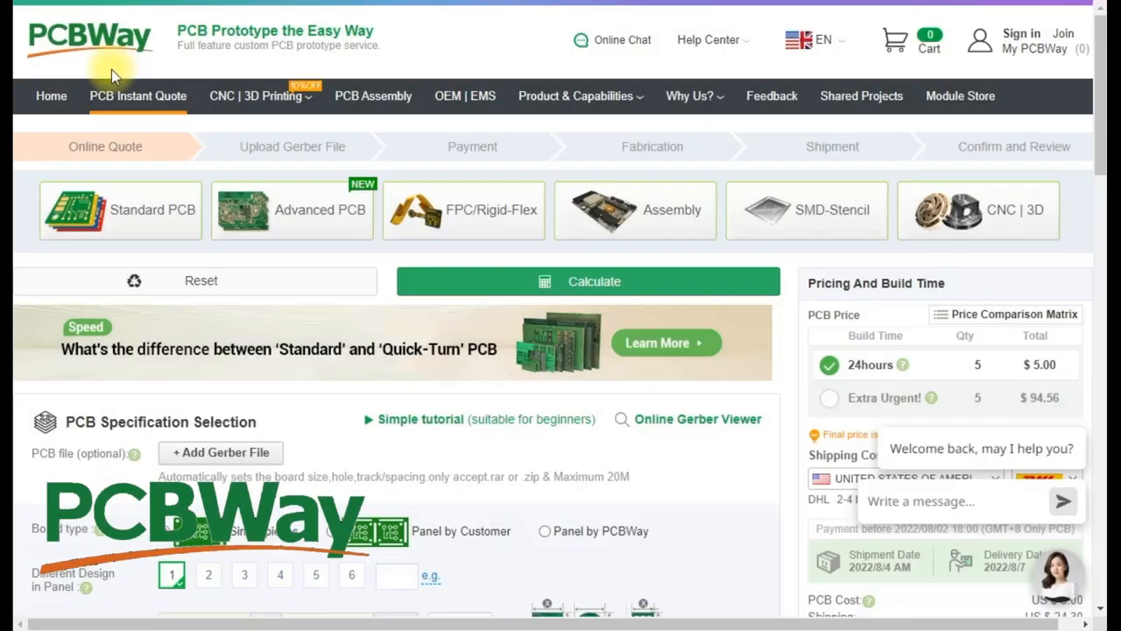
mouse_move(276, 63)
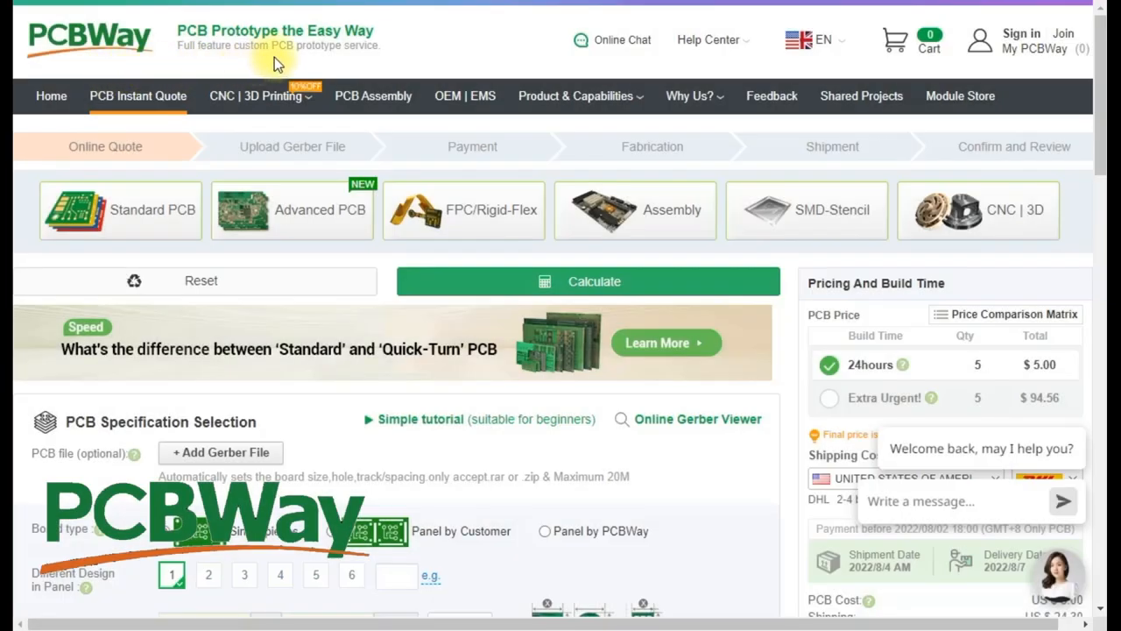
scroll("down", 3)
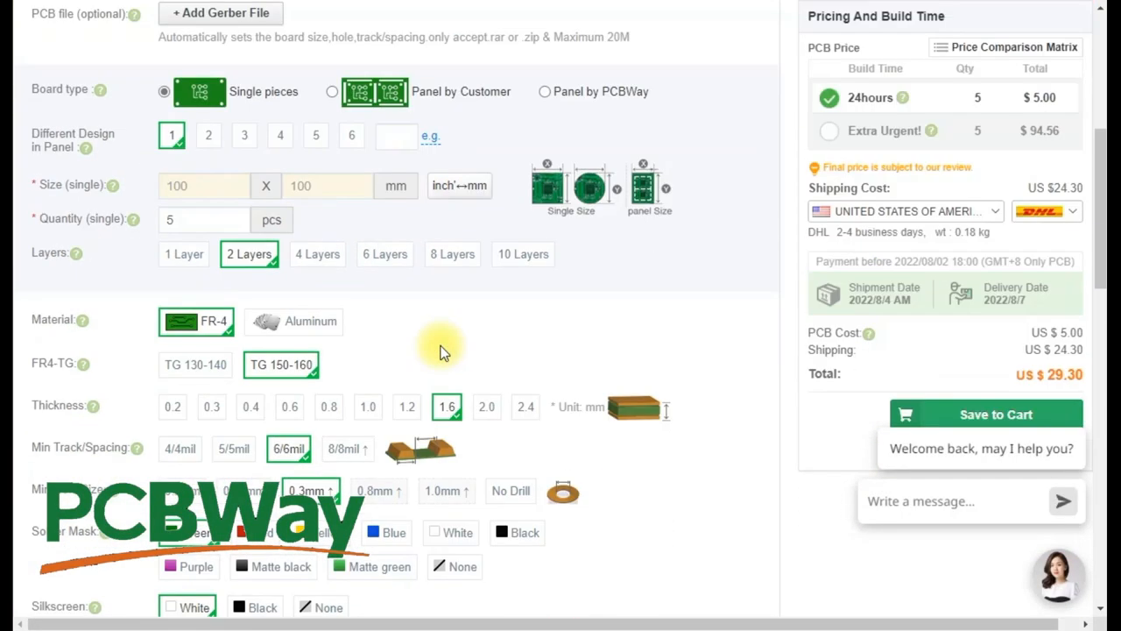
mouse_move(376, 361)
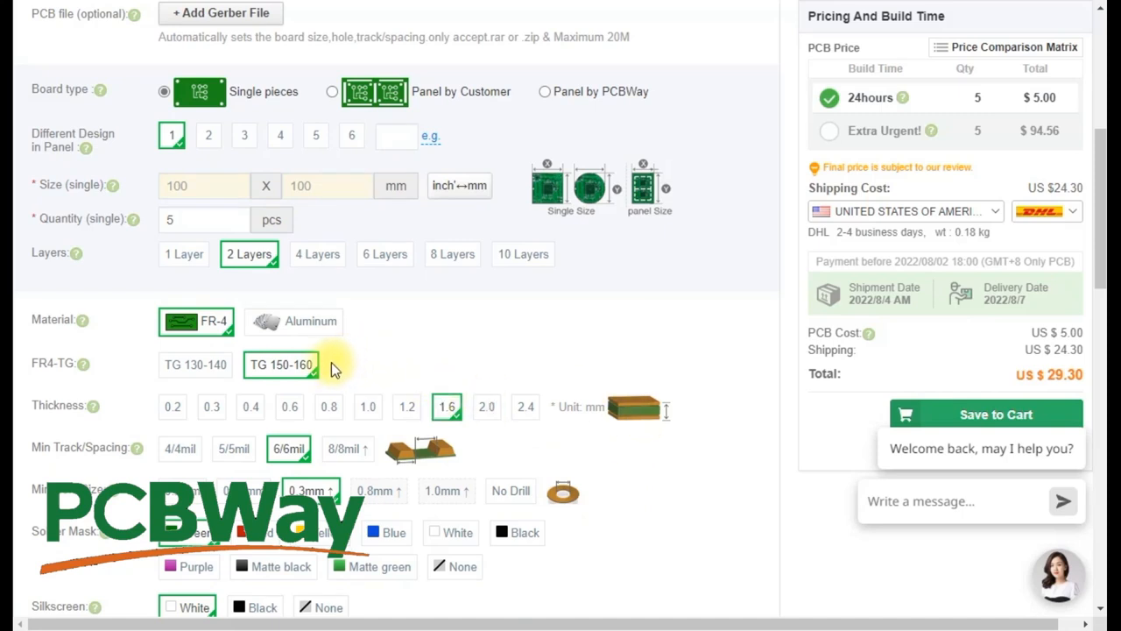
mouse_move(366, 322)
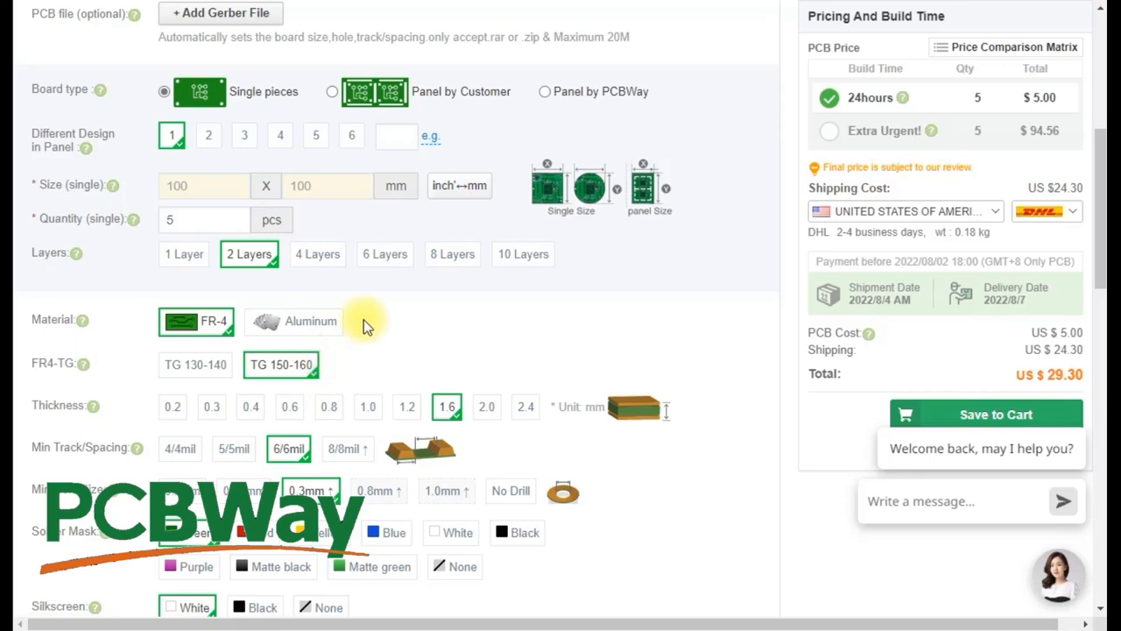
mouse_move(692, 16)
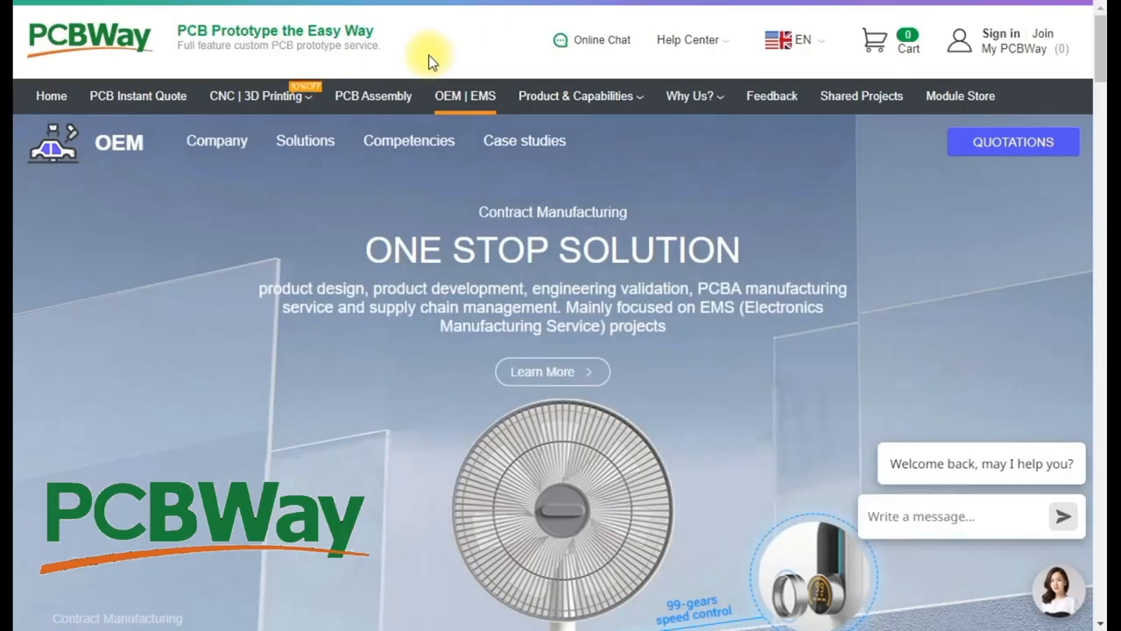
mouse_move(420, 61)
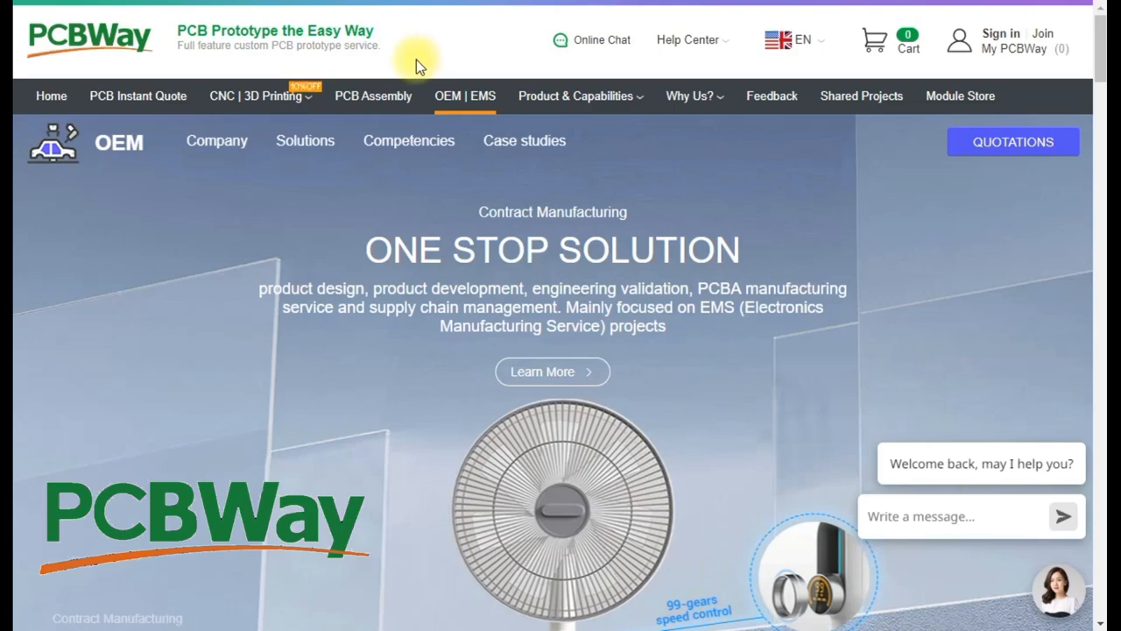